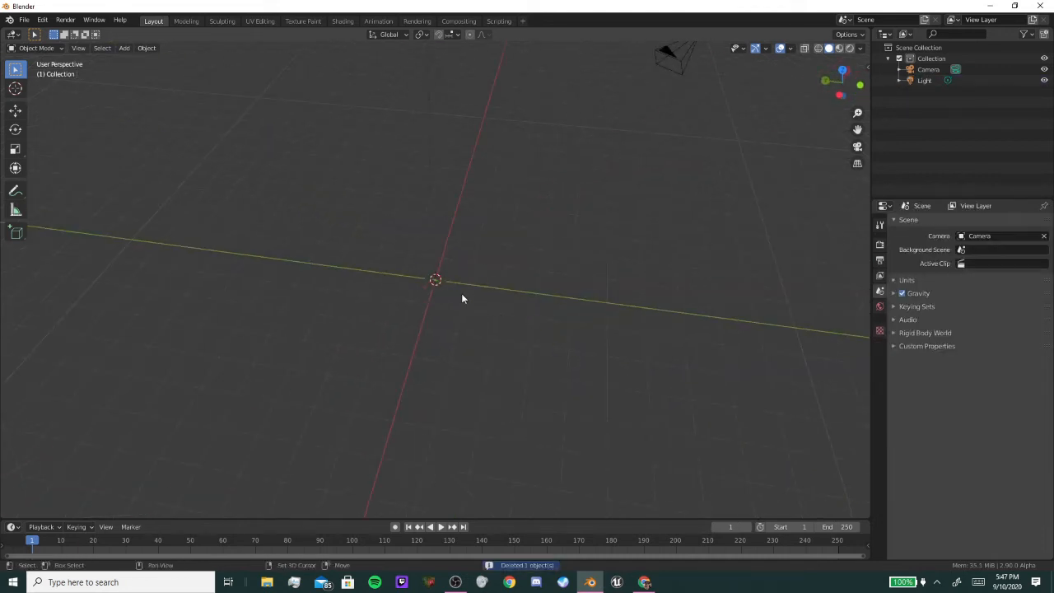
- Add a UV sphere with 128 segments and 64 rings, and shade it smooth
left_click(123, 47)
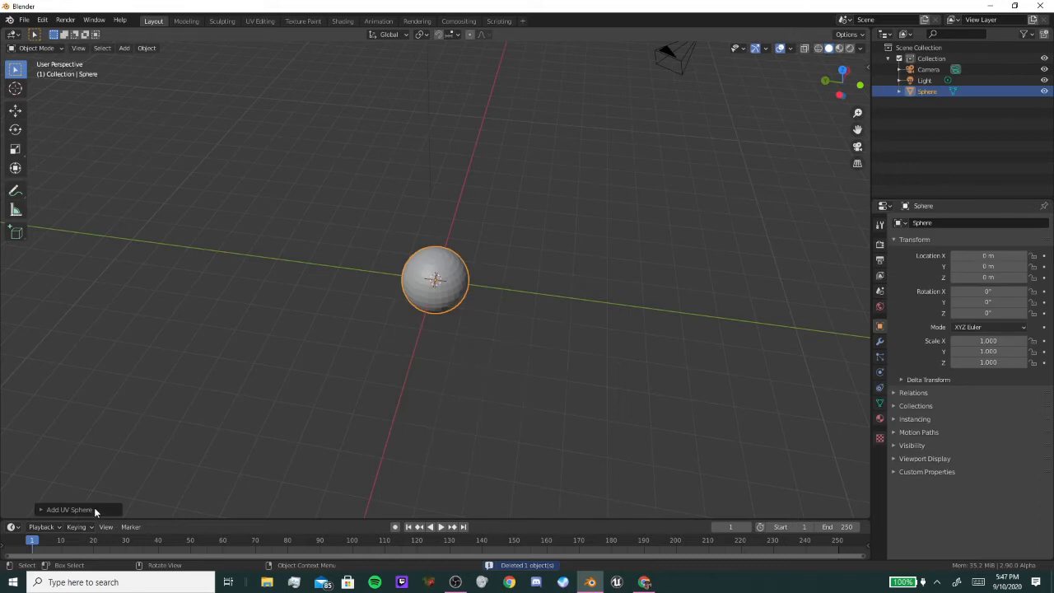
left_click(70, 509)
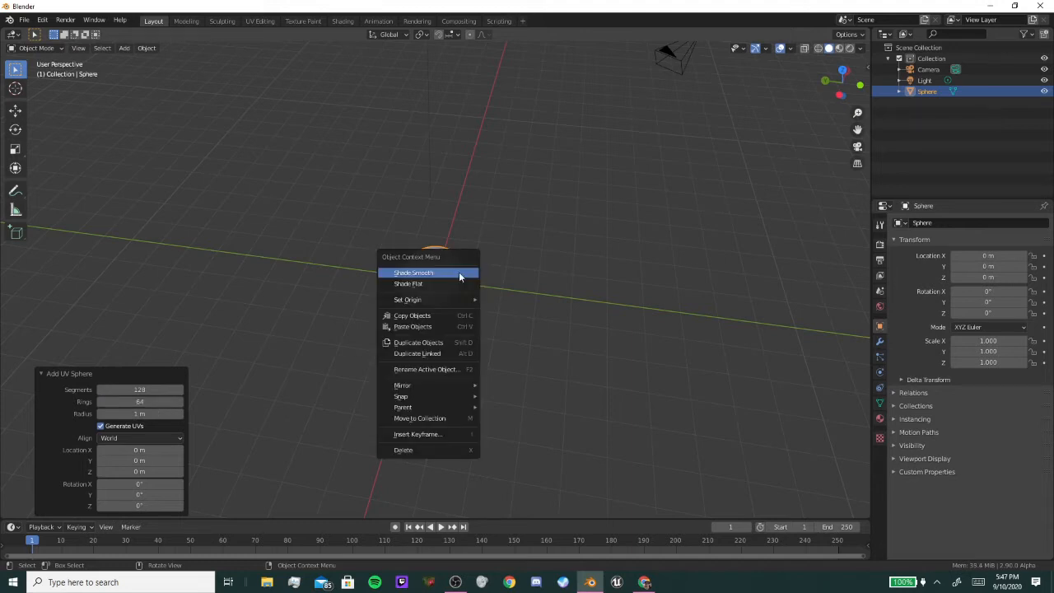
left_click(412, 273)
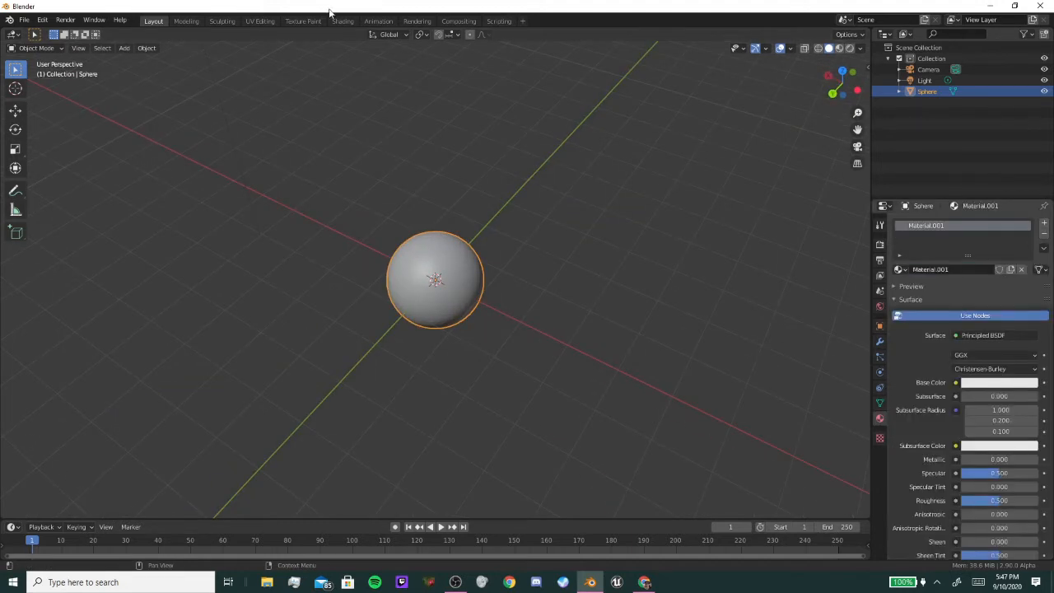
- Browse the NASA SVS CGI Moon Kit page showing the moon colour and elevation maps
left_click(343, 21)
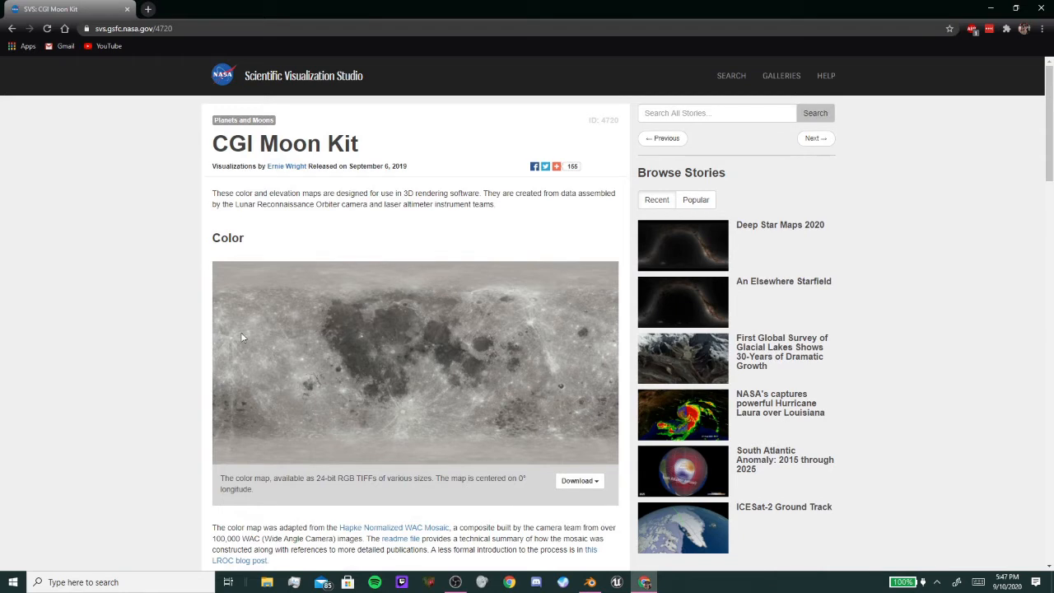
scroll("down", 3)
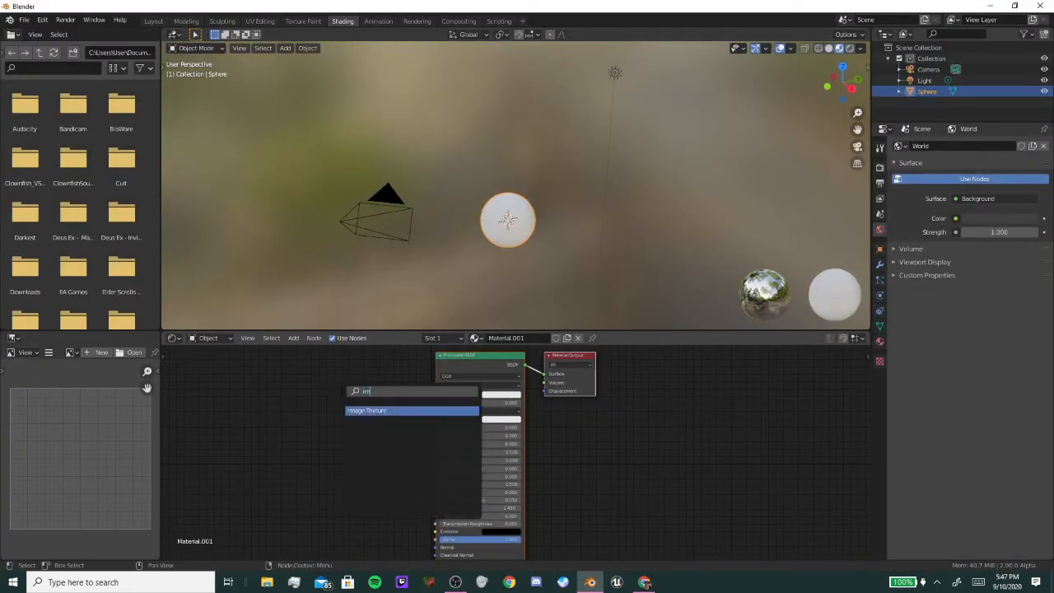
- Add image texture nodes and load moonTex.jpg and moonNormalTex.jpg from the Desktop
left_click(367, 410)
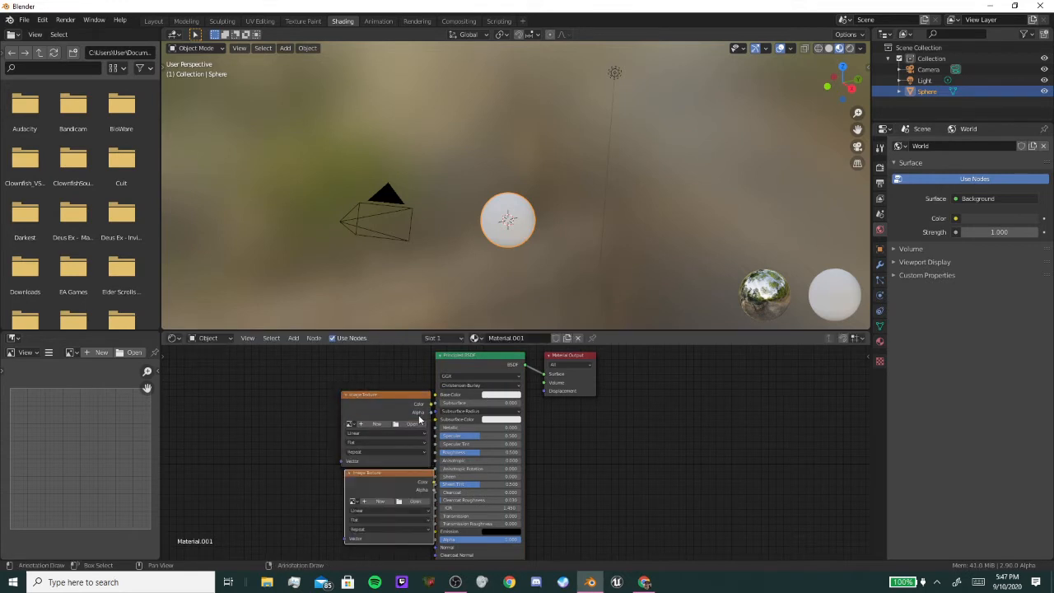
left_click(414, 424)
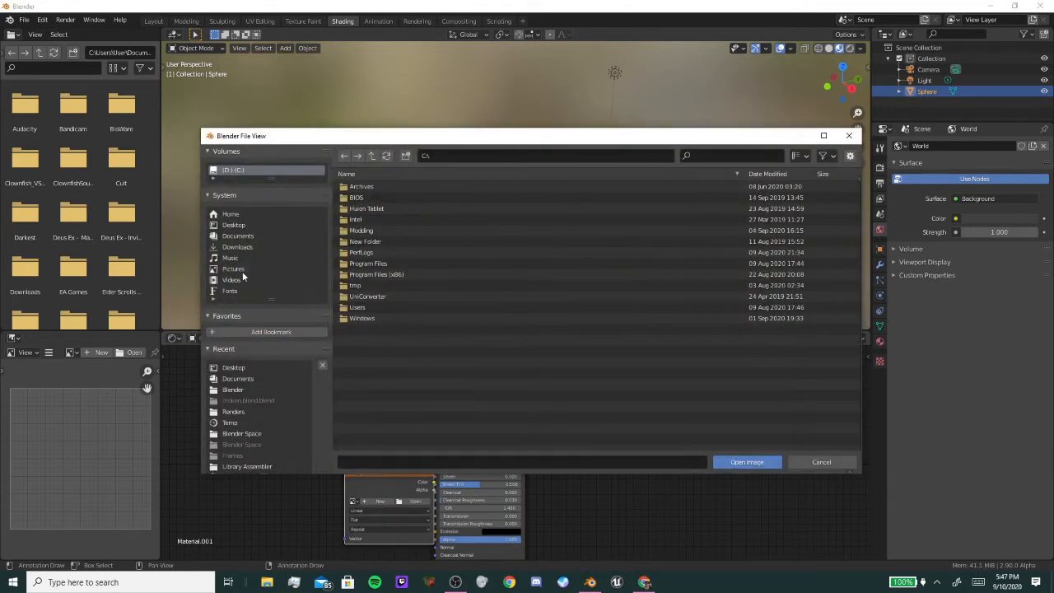
left_click(233, 225)
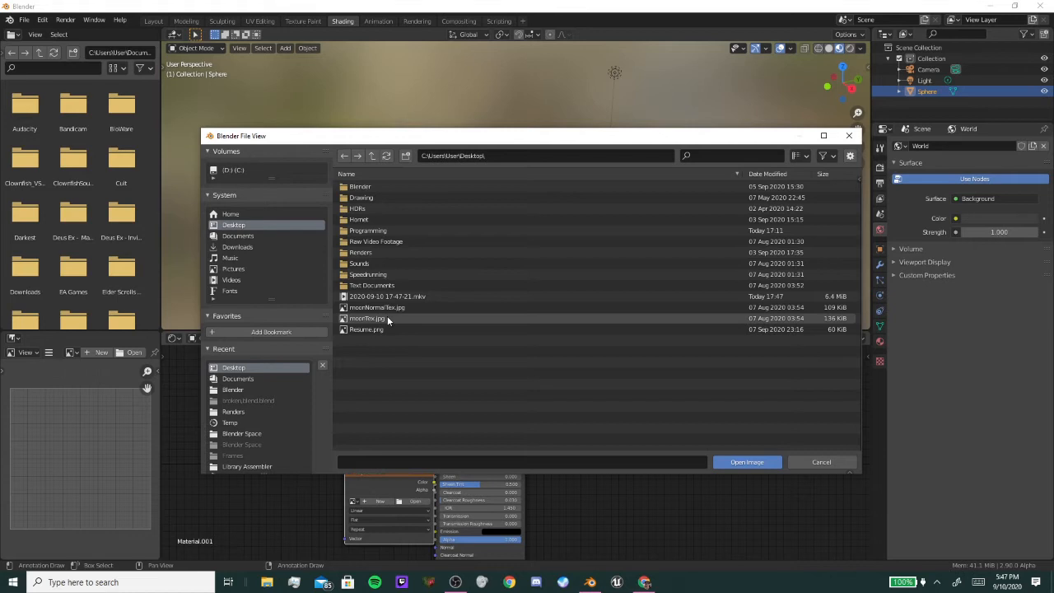
left_click(234, 170)
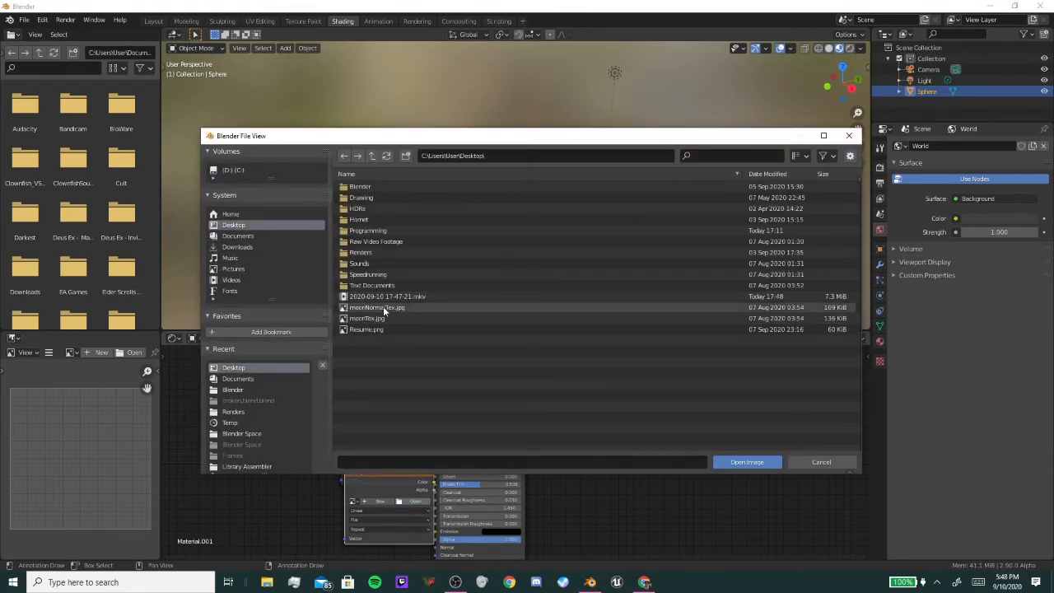
left_click(747, 462)
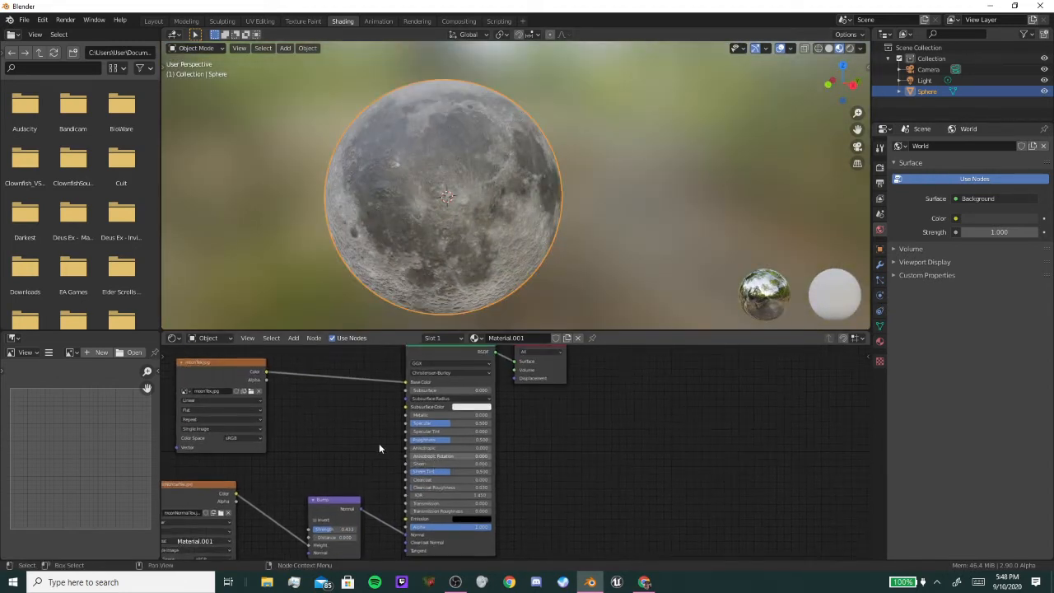
- In the World nodes, feed a Noise Texture through a ColorRamp into Background Color
left_click(207, 338)
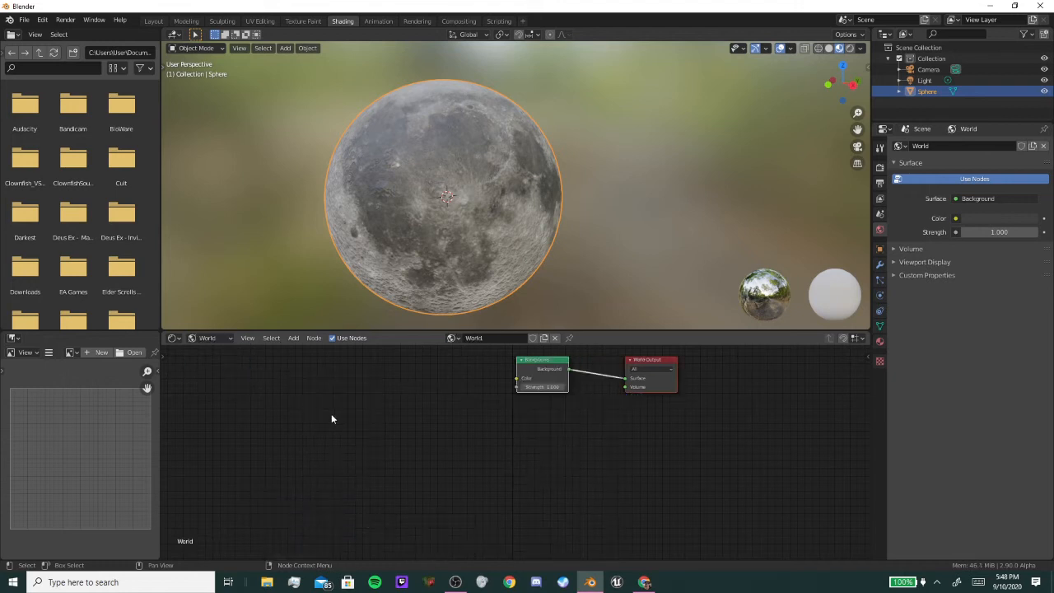
type("noi")
type("c")
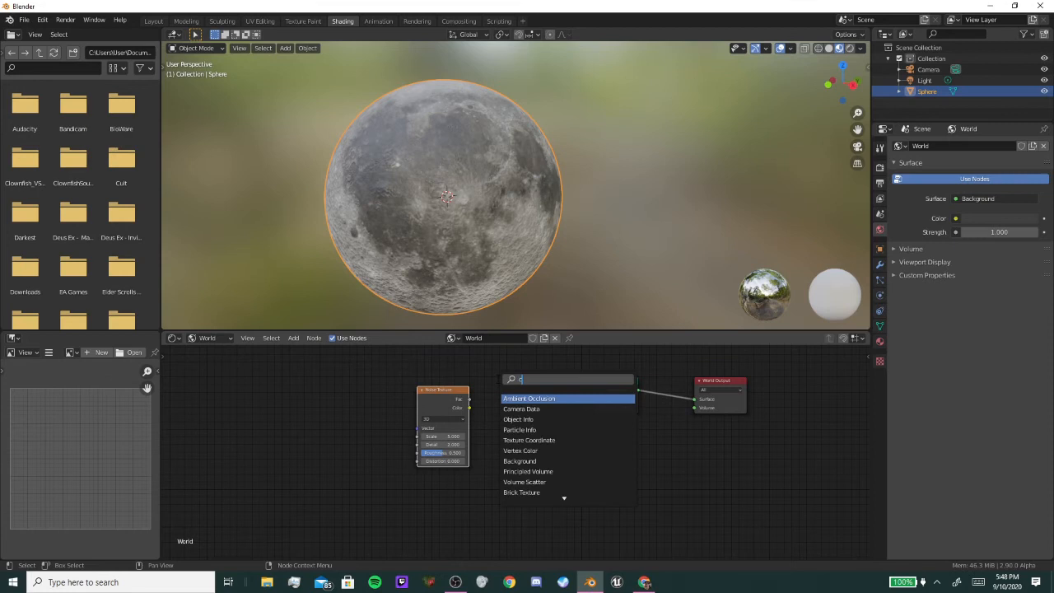
left_click(519, 398)
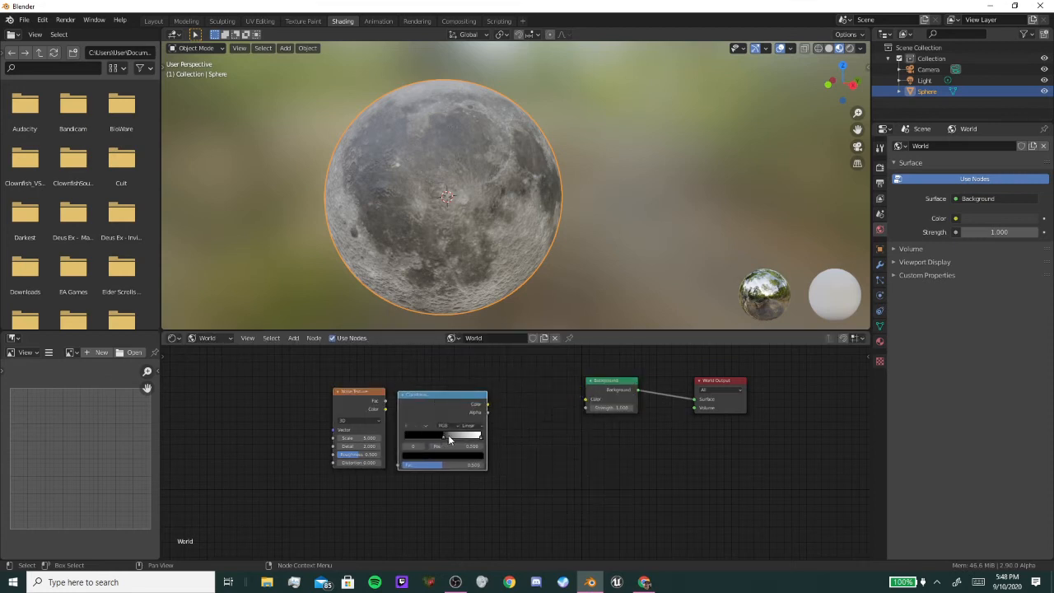
left_click_drag(441, 393, 478, 371)
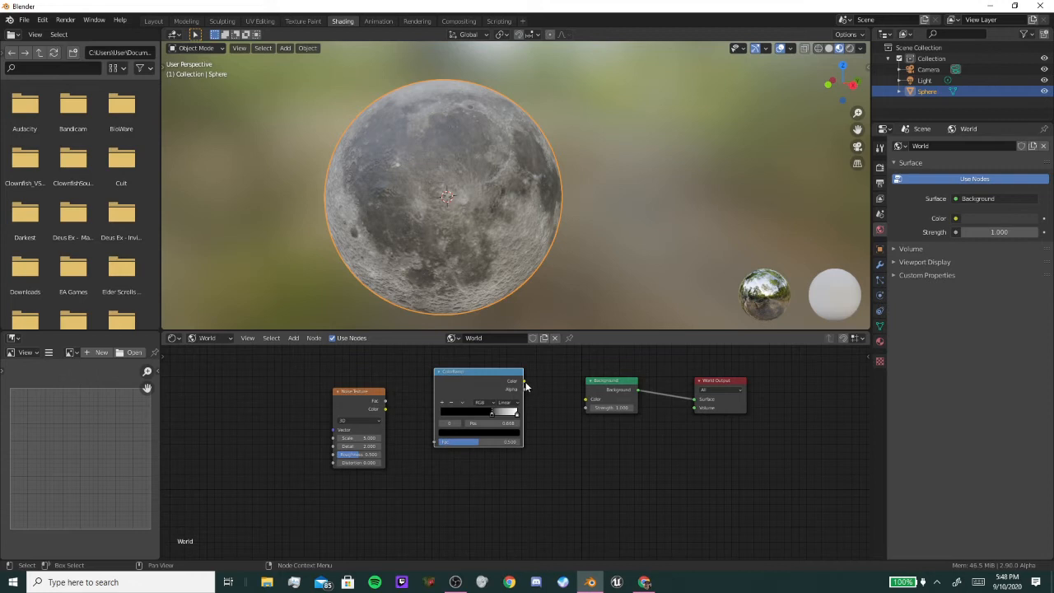
left_click_drag(523, 385, 585, 404)
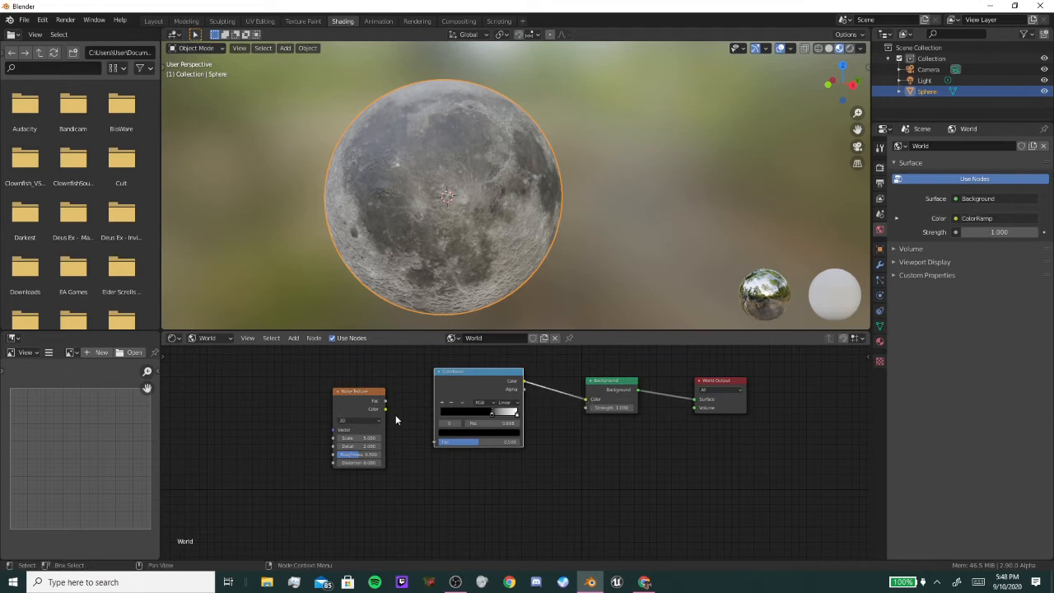
left_click(359, 437)
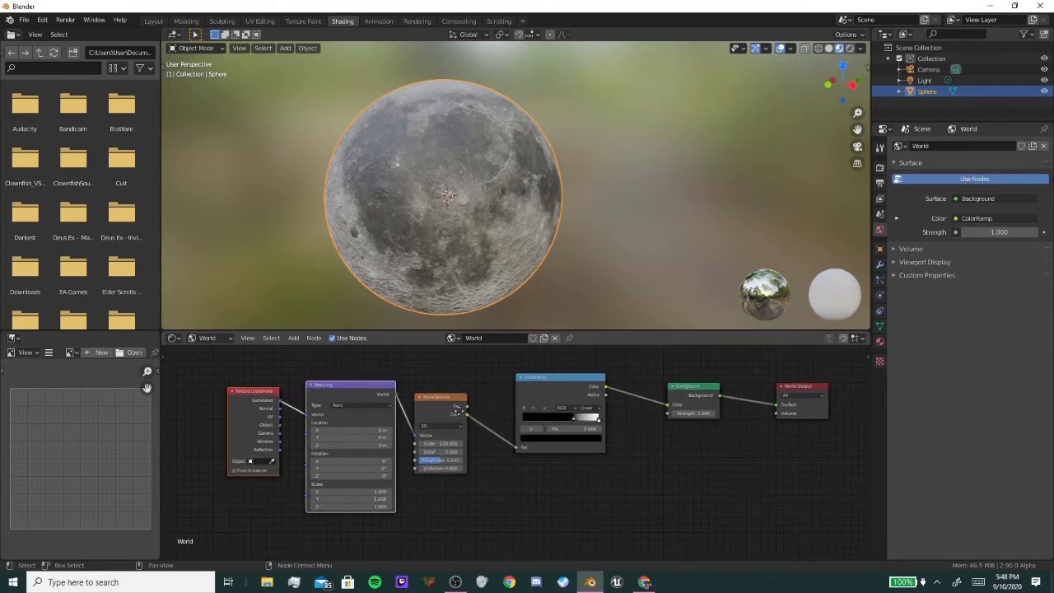
mouse_move(453, 420)
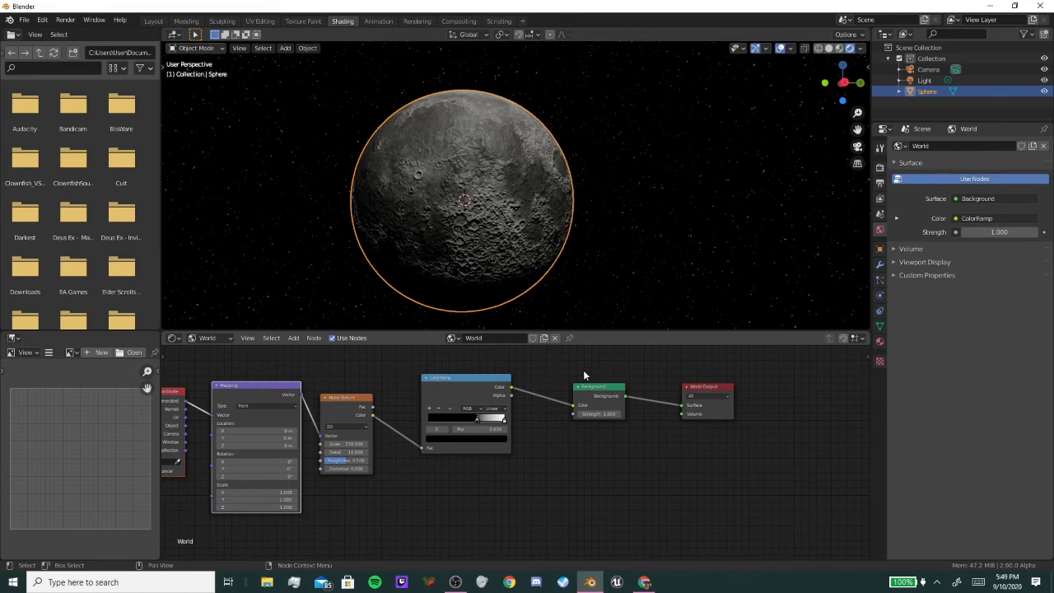
mouse_move(153, 20)
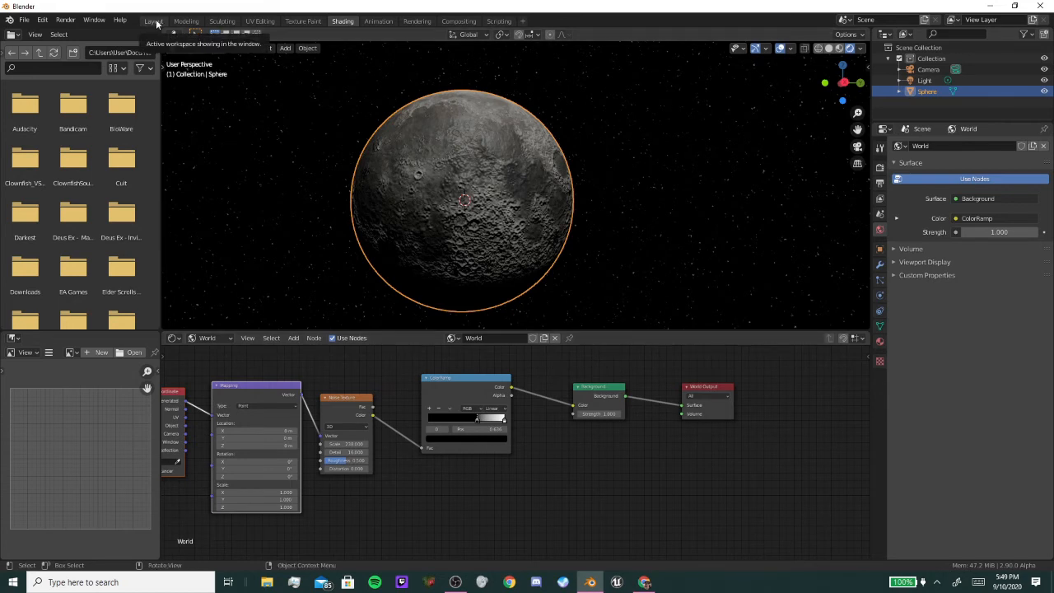
- Return to the Layout workspace and add a Sun lamp to the scene
left_click(153, 20)
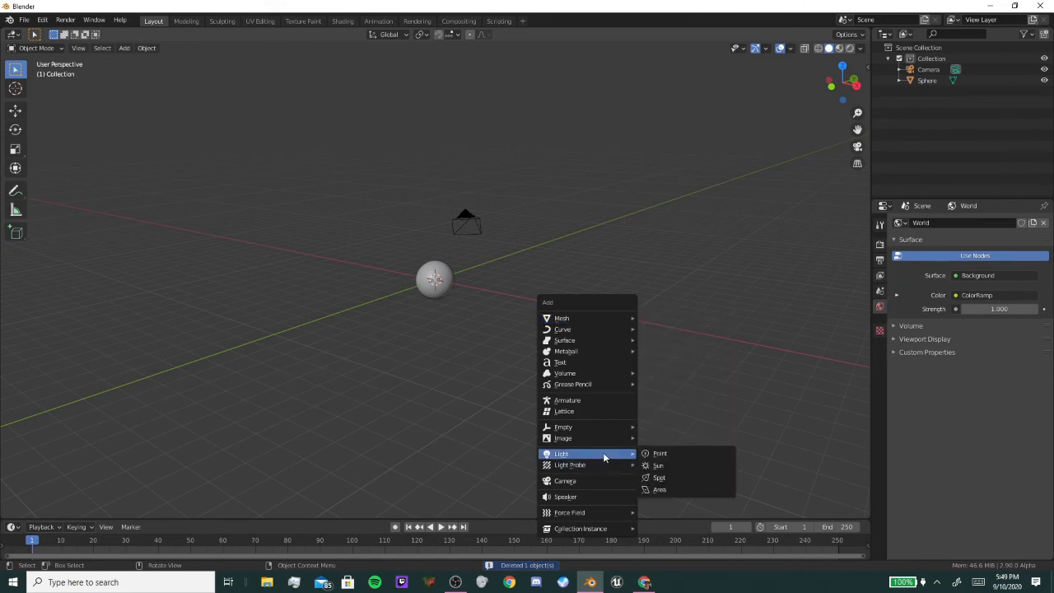
left_click(658, 465)
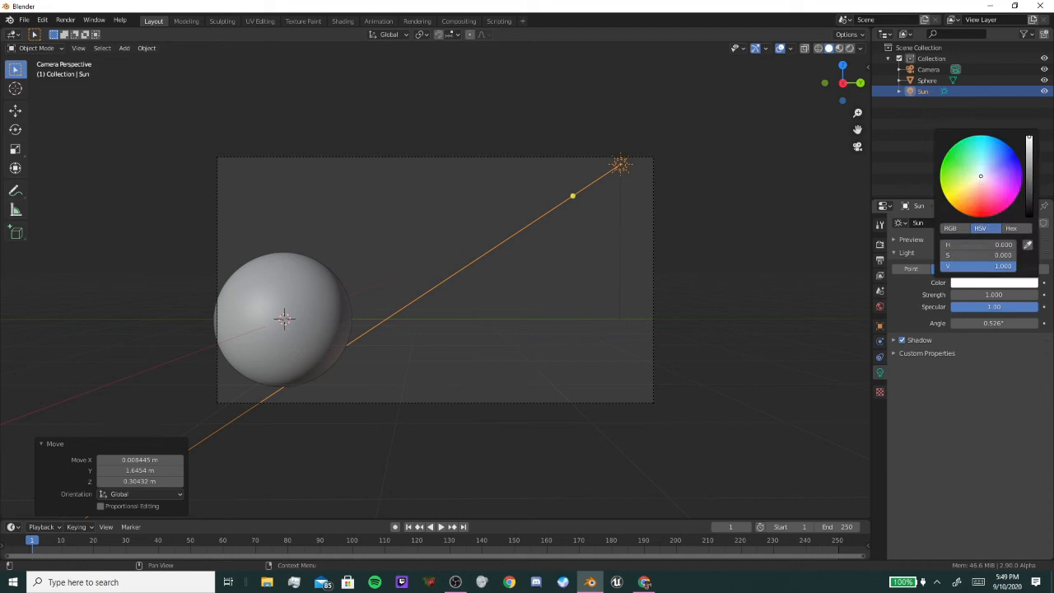
- Preview the sunlit moon in Rendered viewport shading and bring up the Render menu
left_click(783, 350)
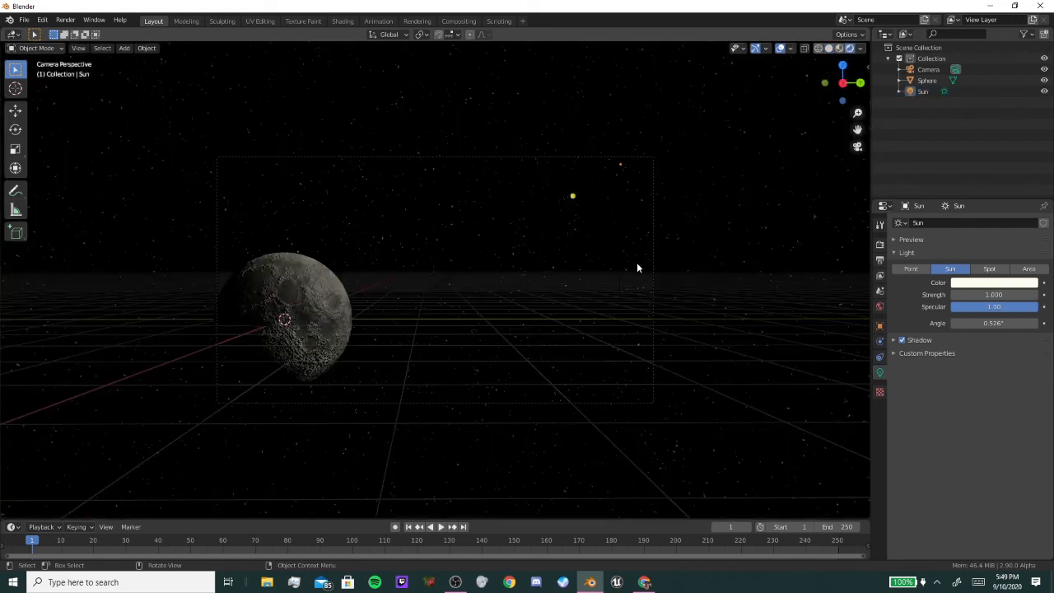
left_click(65, 20)
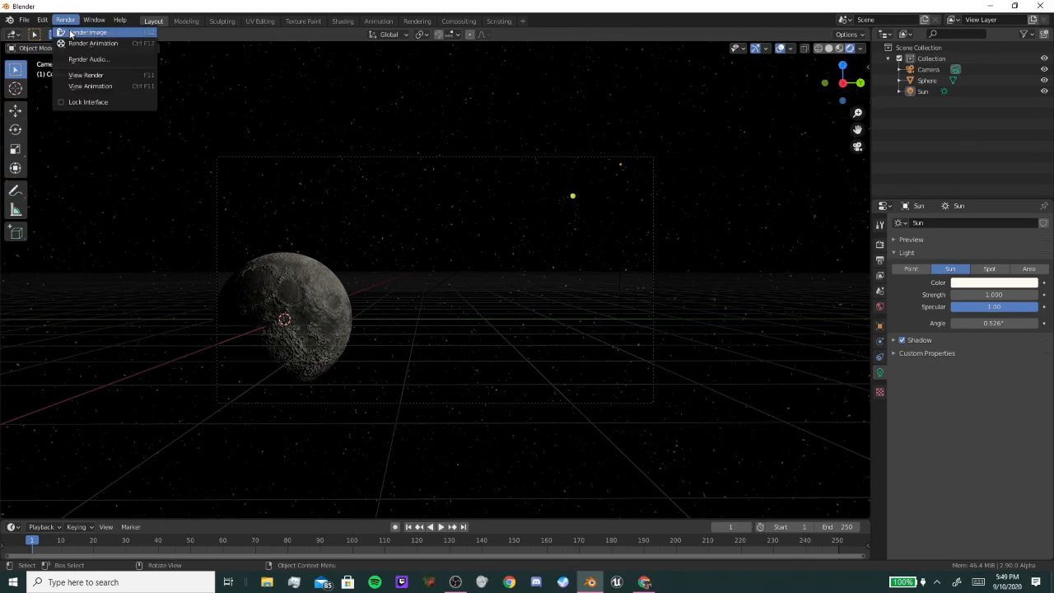
- Start the final still render with Render Image (F12)
left_click(88, 33)
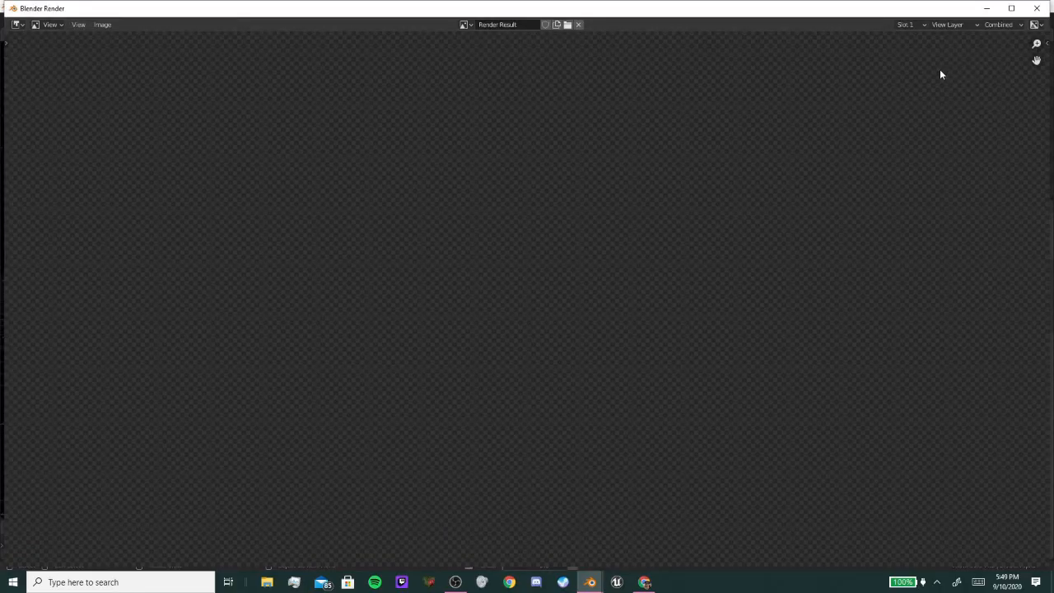
mouse_move(907, 68)
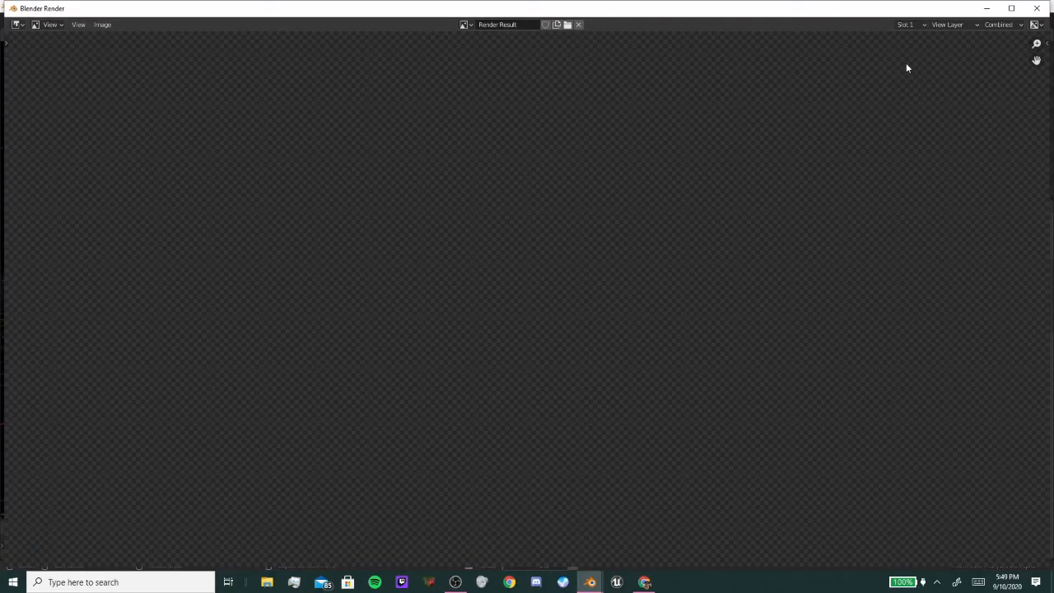
mouse_move(540, 399)
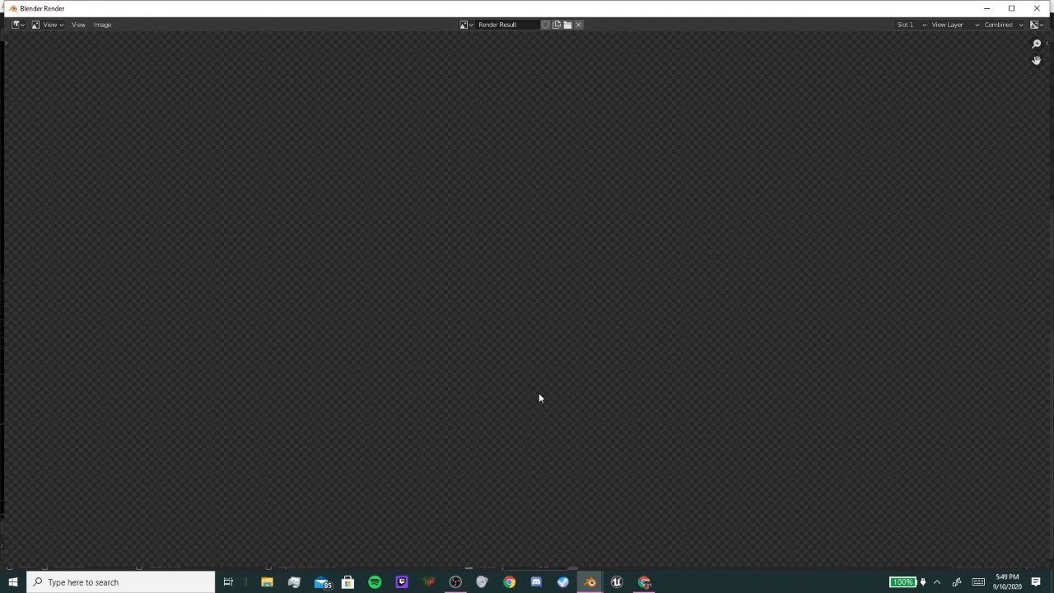